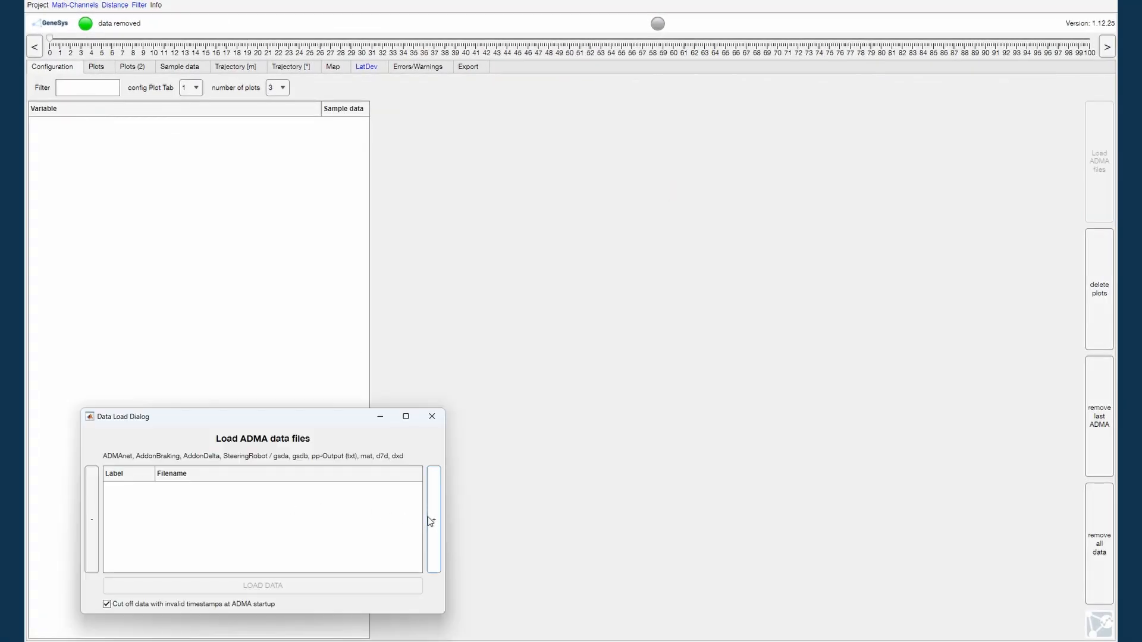
Add both measurement files as ADMA1 and ADMA2 in the Data Load Dialog and load them.
{"action": "left_click", "coordinate": [434, 518]}
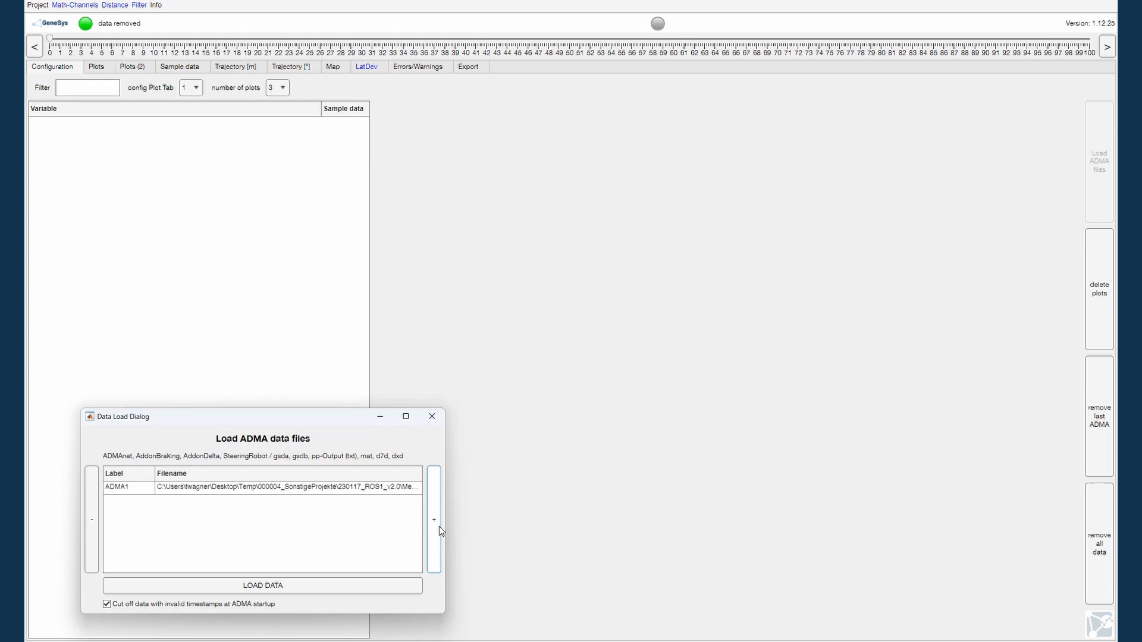
{"action": "left_click", "coordinate": [434, 519]}
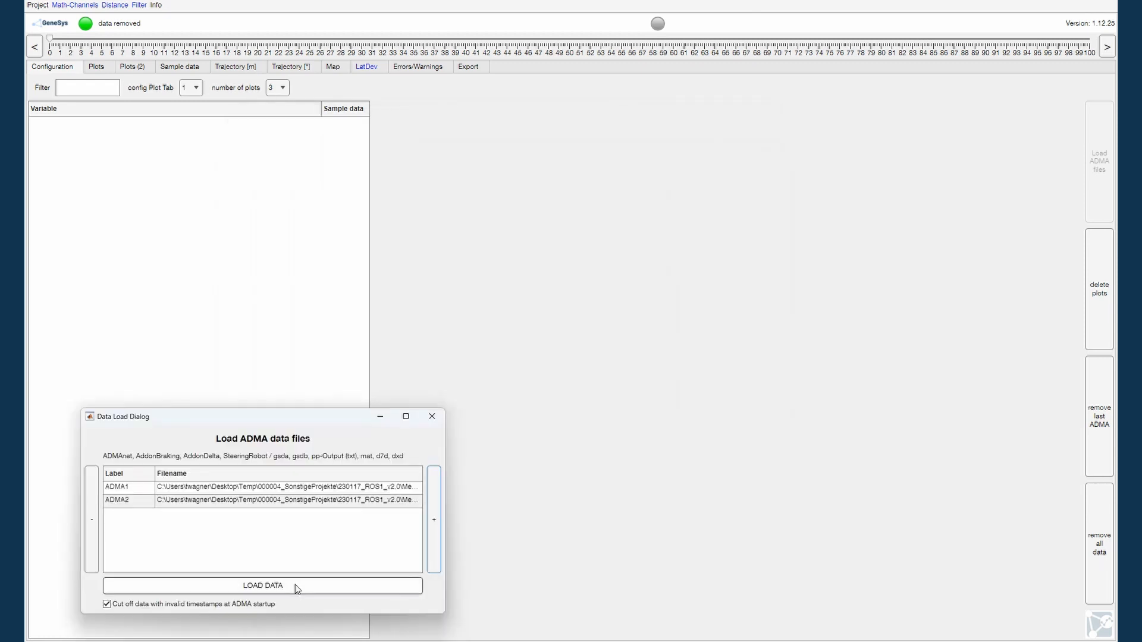
{"action": "left_click", "coordinate": [263, 585]}
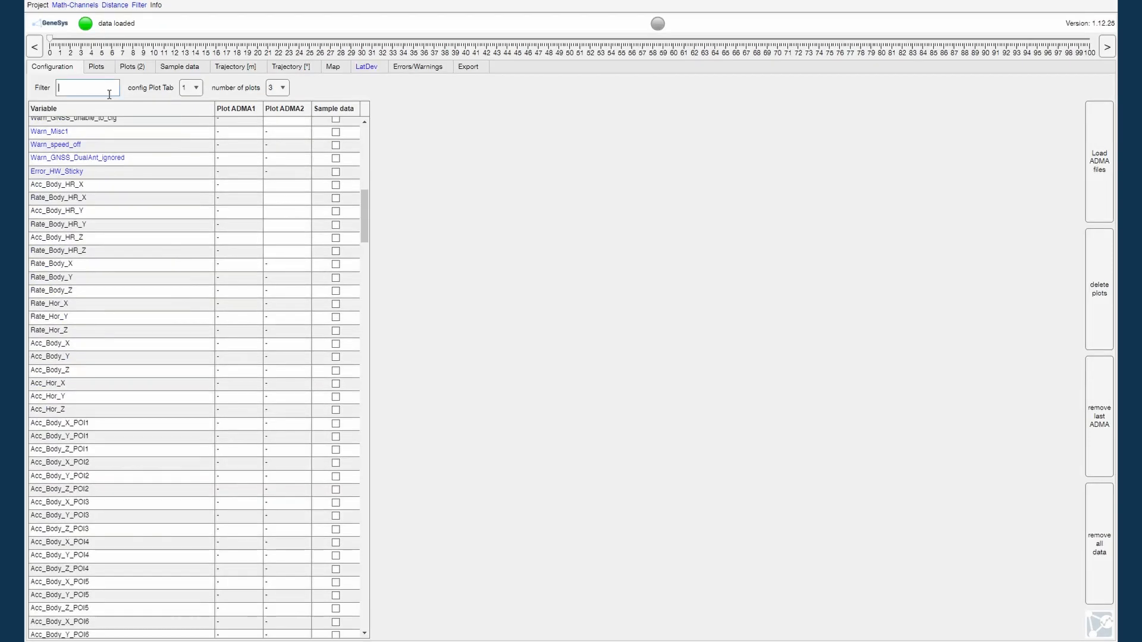
Filter the Configuration variable list with 'ins_vel'.
{"action": "type", "text": "ins_vel"}
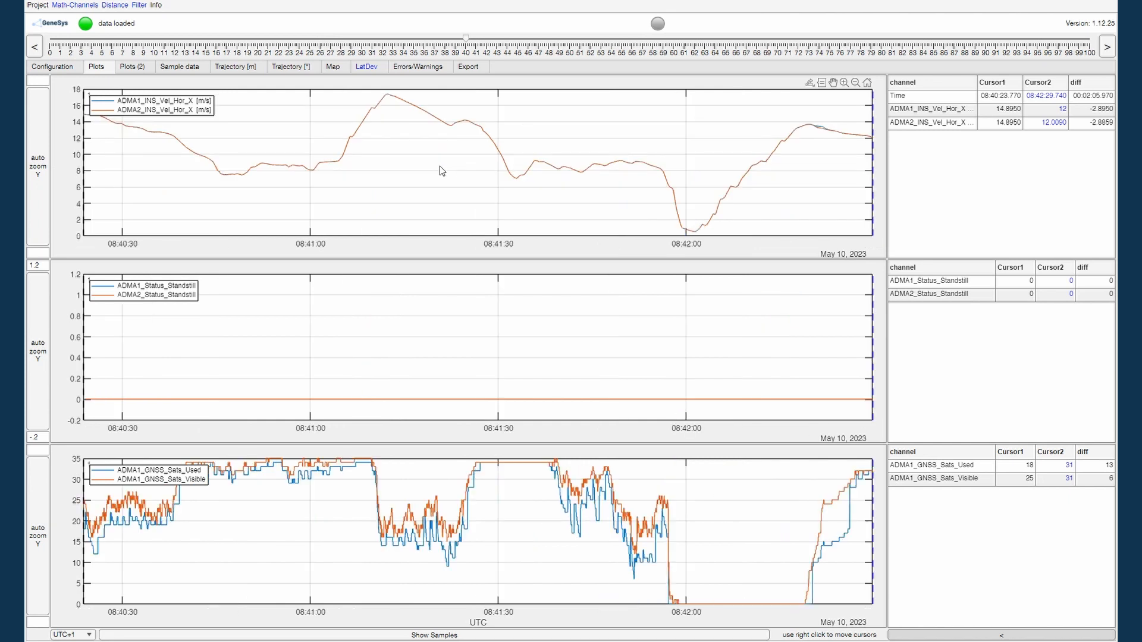
{"action": "mouse_move", "coordinate": [510, 161]}
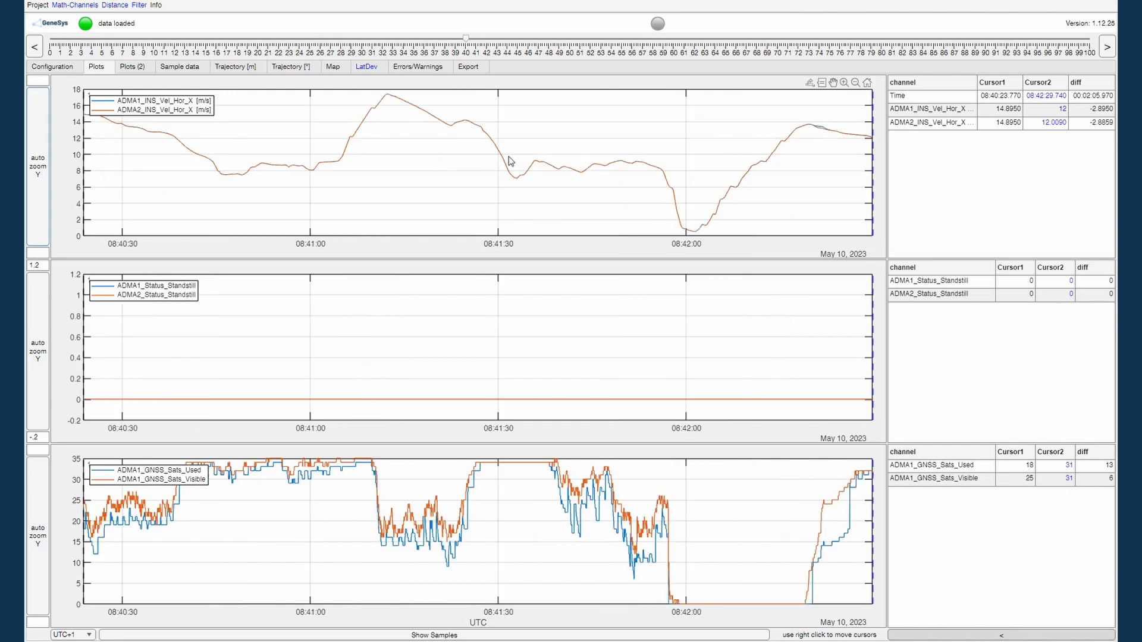
After reviewing velocity, standstill and satellite plots, switch to the Trajectory [m] view.
{"action": "left_click", "coordinate": [844, 82]}
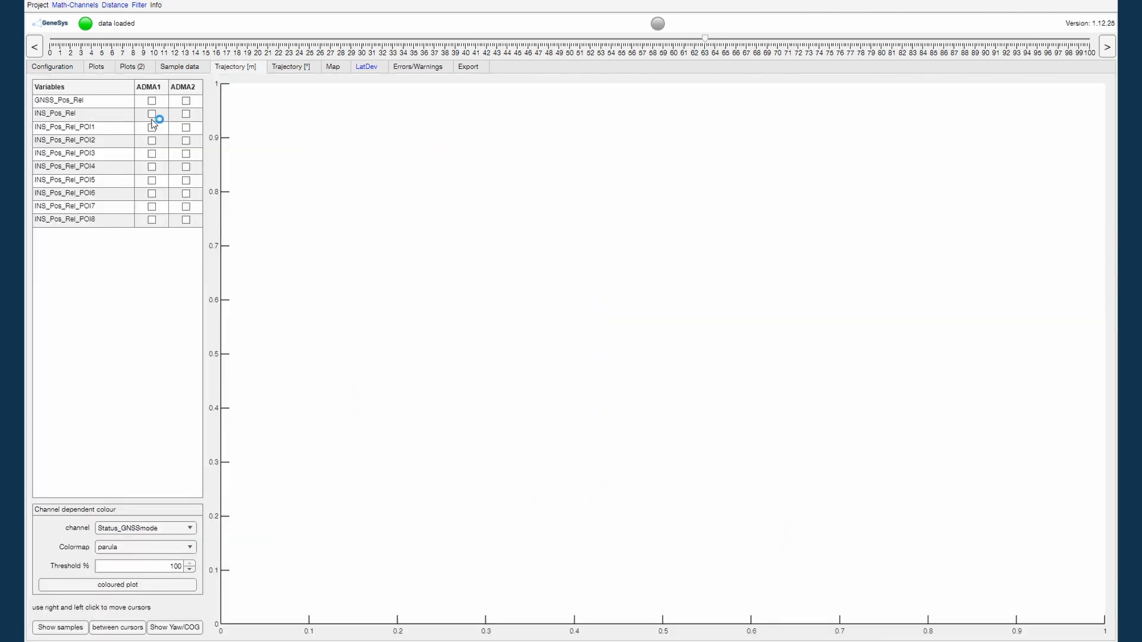
Plot ADMA1's INS_Pos_Rel trajectory, view it coloured by GNSS mode, and close Figure 1.
{"action": "left_click", "coordinate": [150, 113]}
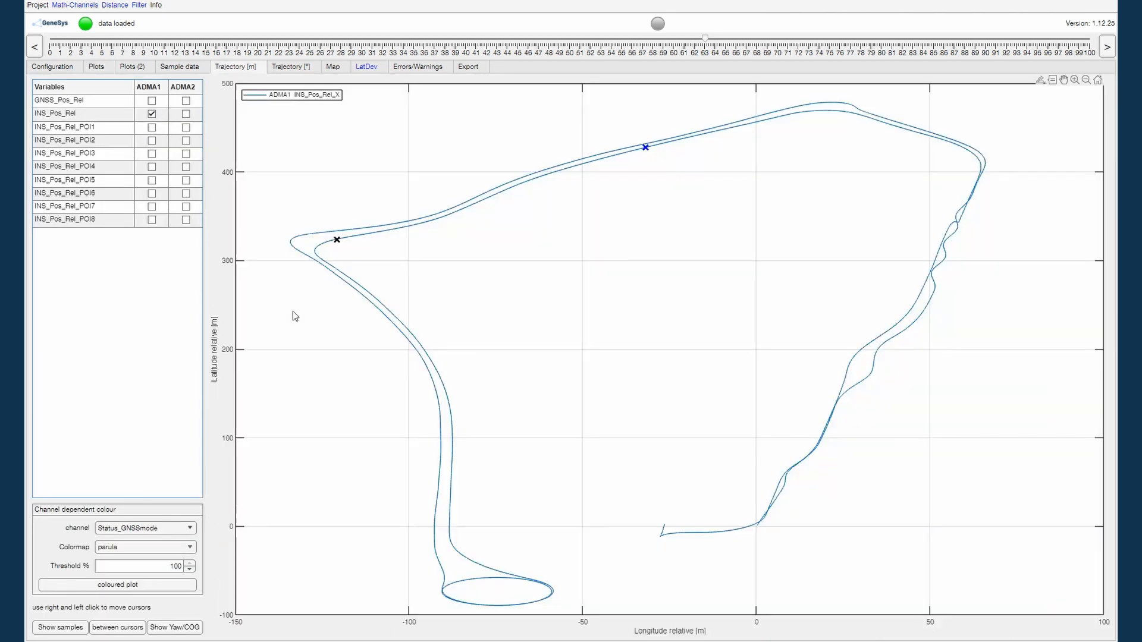
{"action": "mouse_move", "coordinate": [181, 506]}
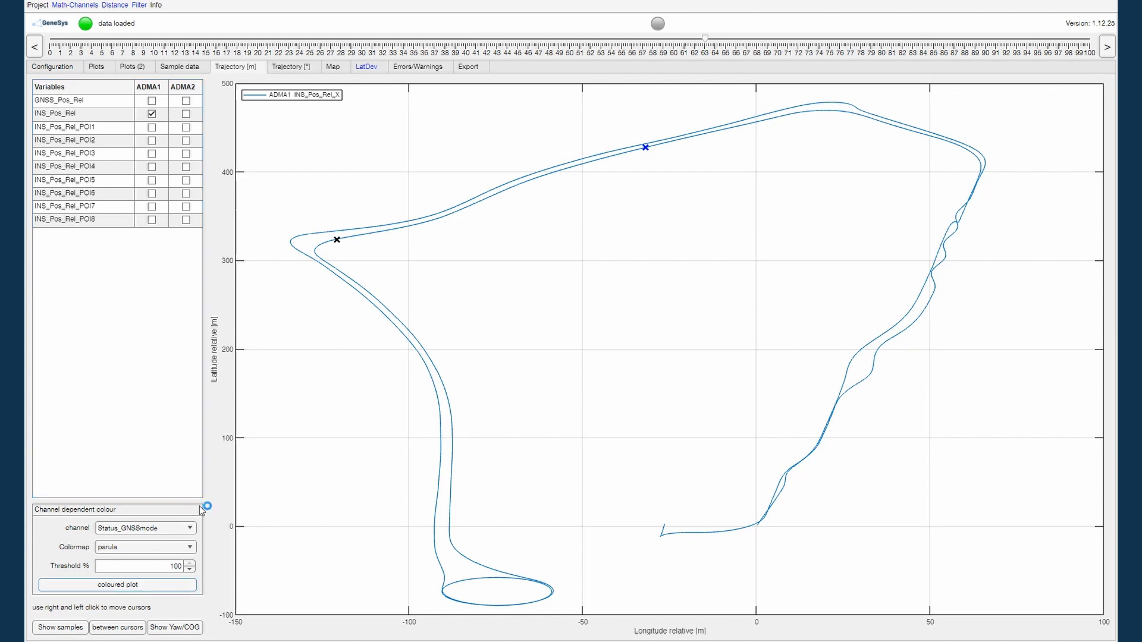
{"action": "left_click", "coordinate": [117, 584]}
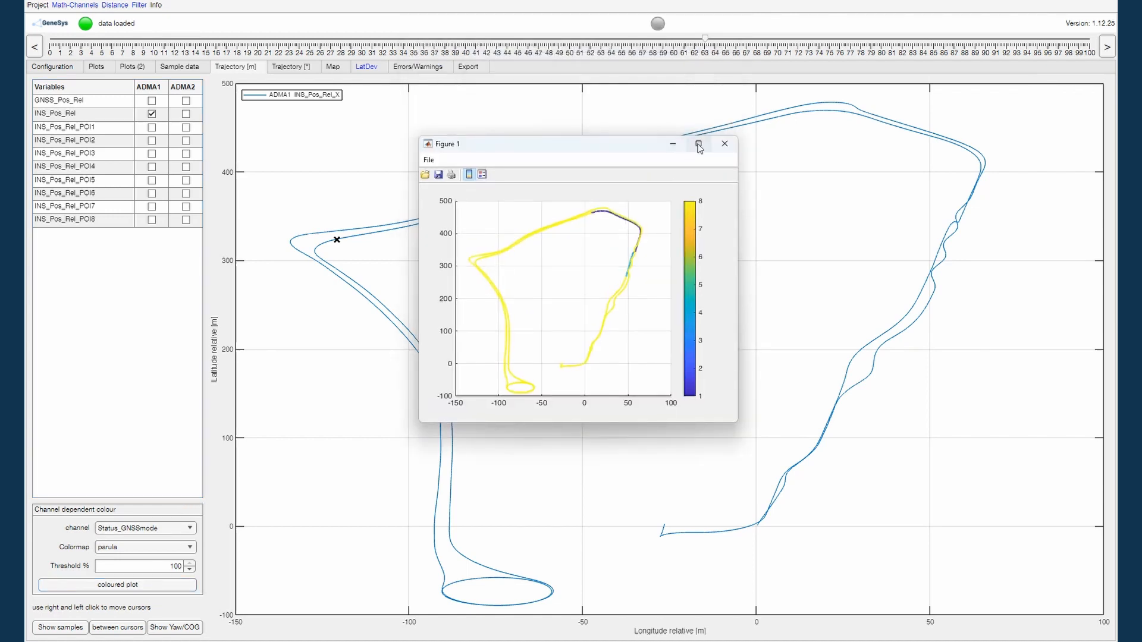
{"action": "left_click", "coordinate": [697, 143]}
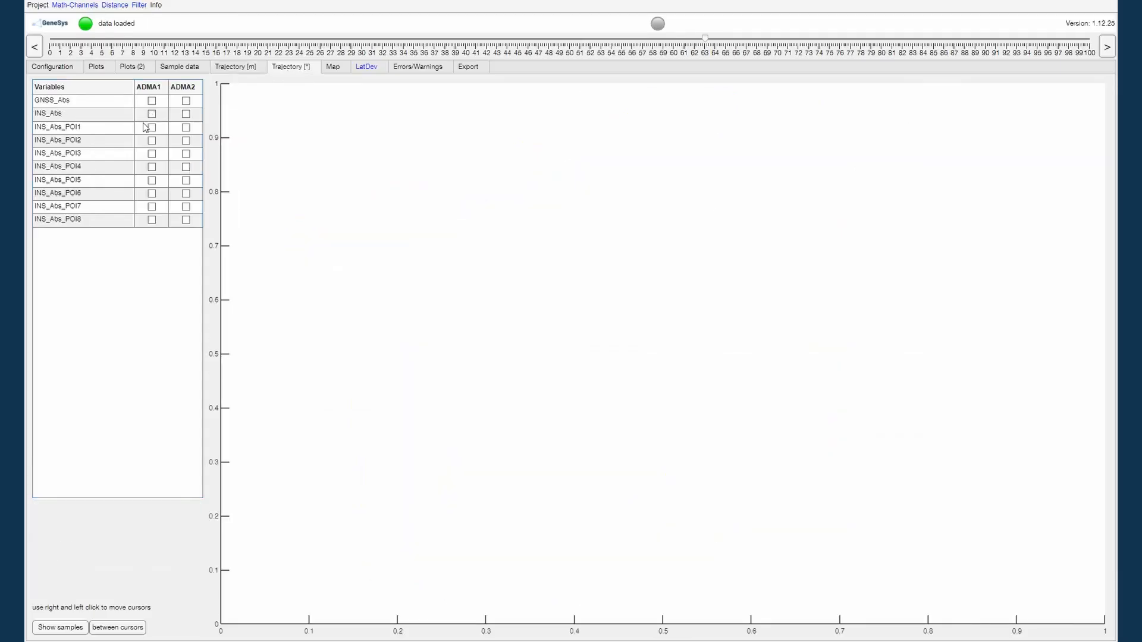
Map ADMA1's GNSS_Abs and INS_Abs trajectories in yellow and blue on a satellite web map.
{"action": "left_click", "coordinate": [150, 114]}
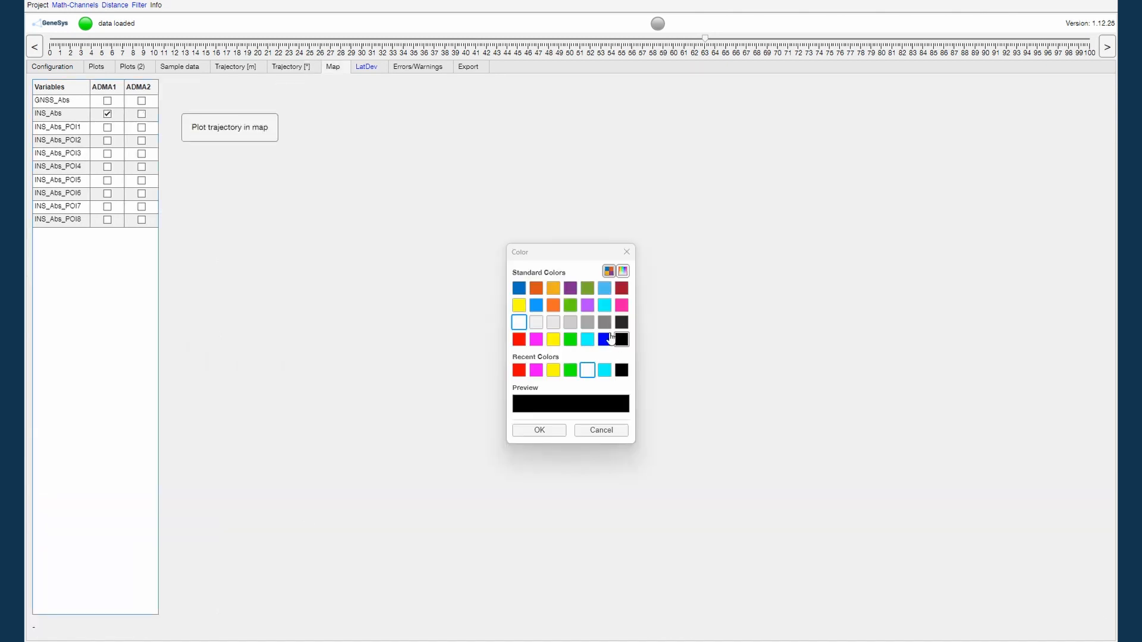
{"action": "left_click", "coordinate": [538, 429]}
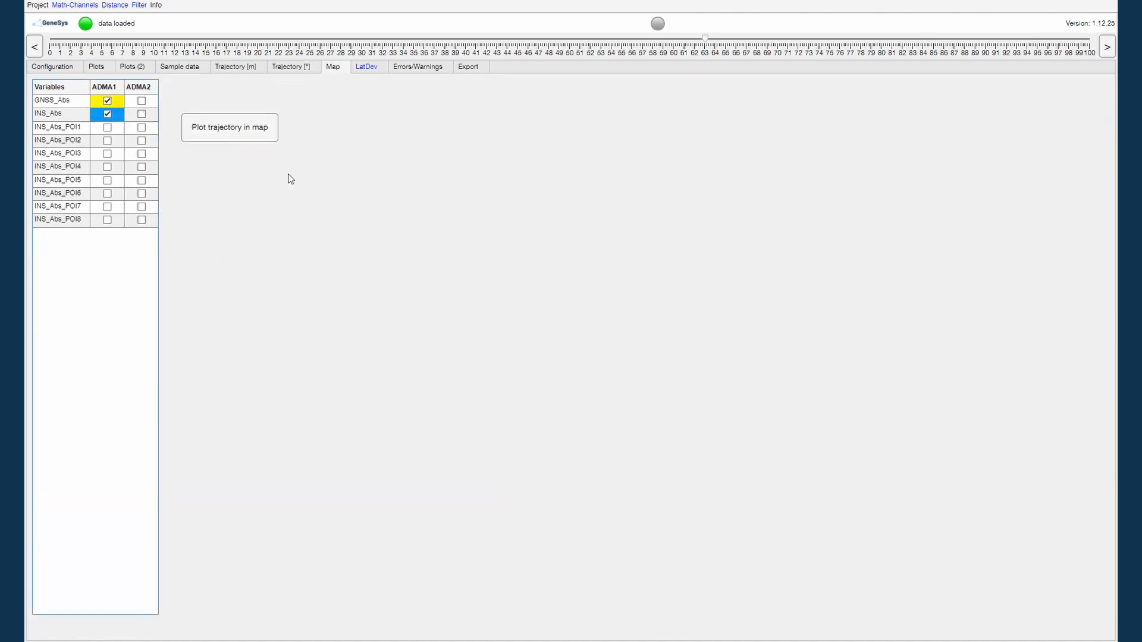
{"action": "left_click", "coordinate": [229, 127]}
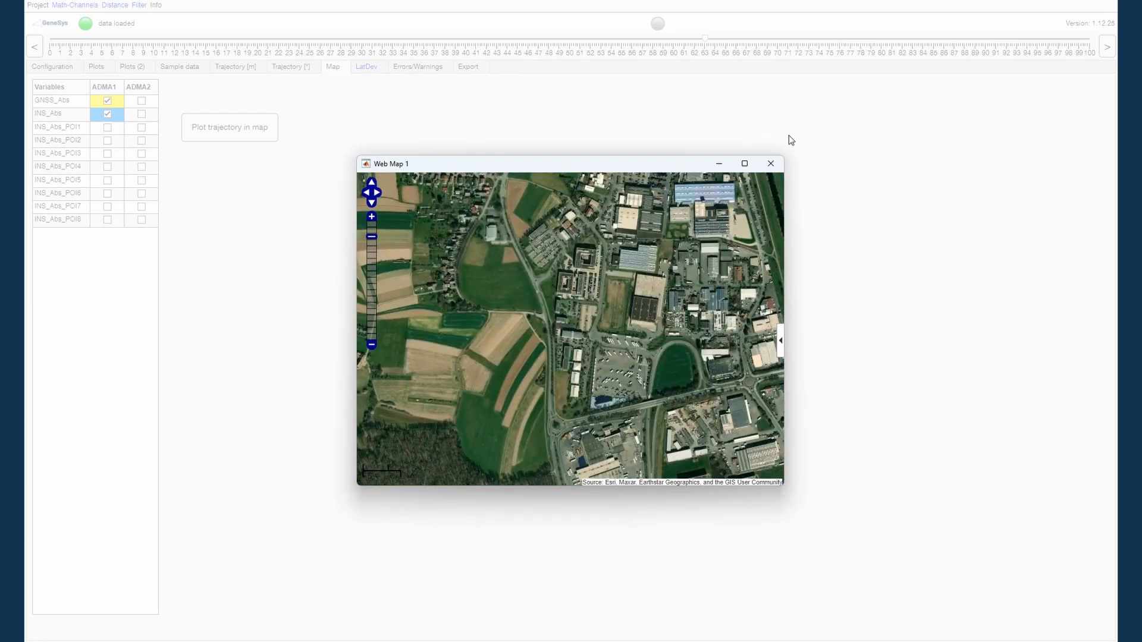
{"action": "left_click", "coordinate": [743, 163]}
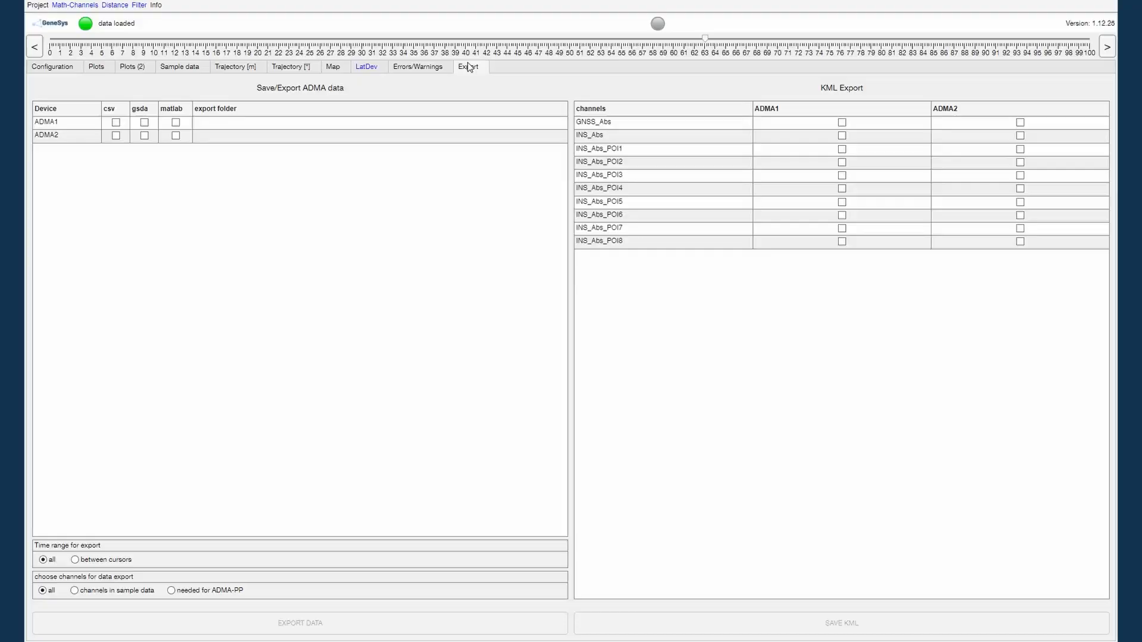
{"action": "mouse_move", "coordinate": [221, 123]}
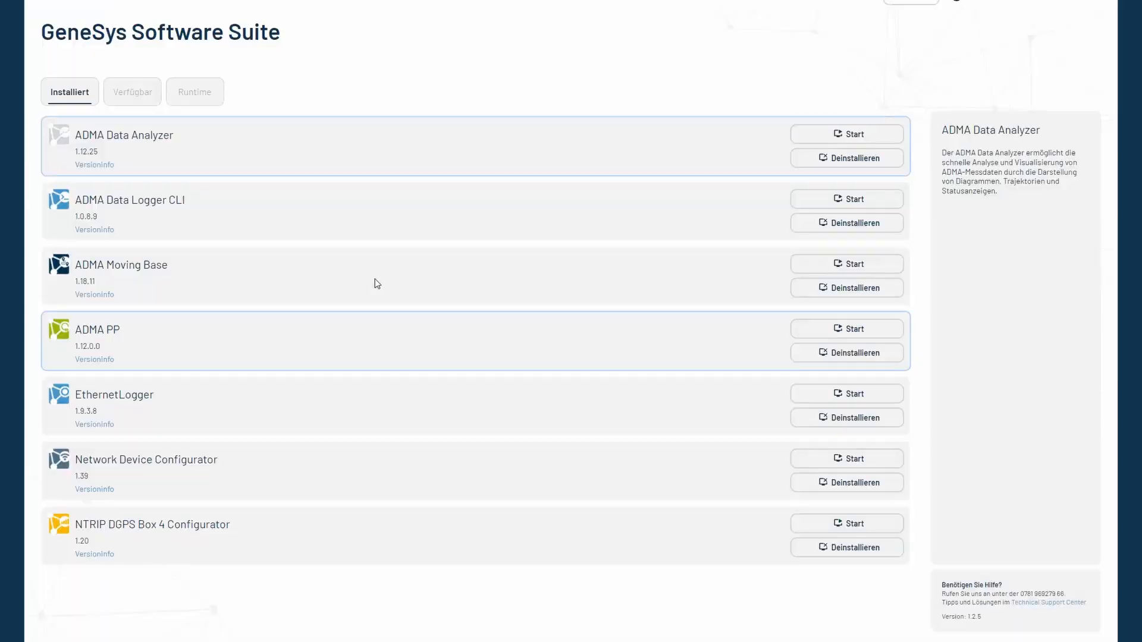
Fill in the export folder entries for ADMA1 and ADMA2 on the Export tab.
{"action": "left_click", "coordinate": [846, 134]}
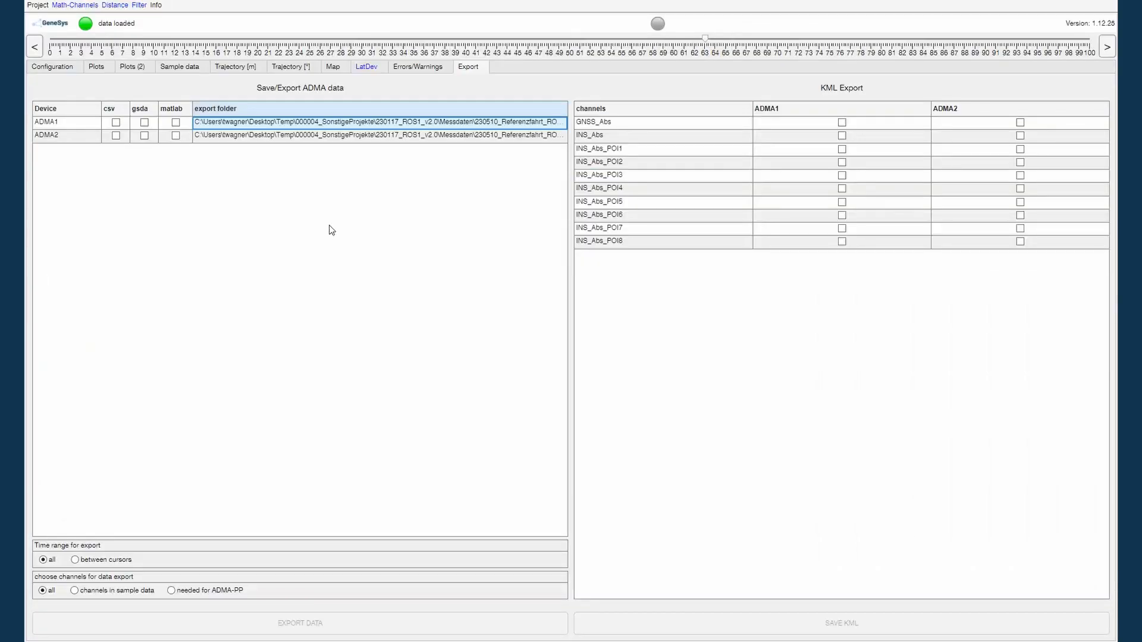
{"action": "mouse_move", "coordinate": [106, 559]}
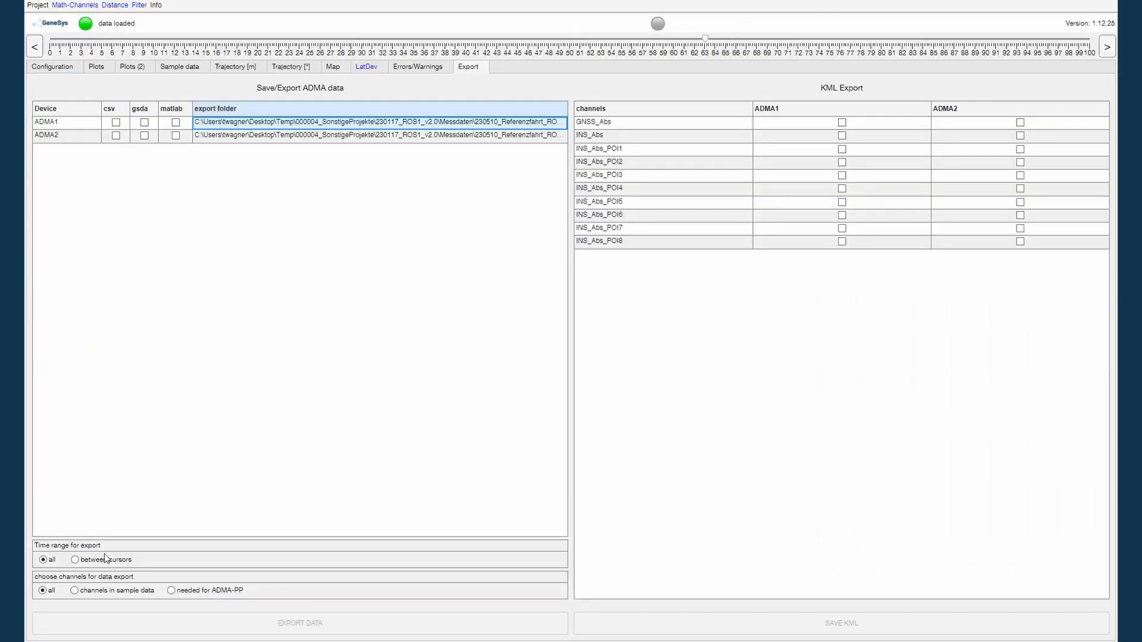